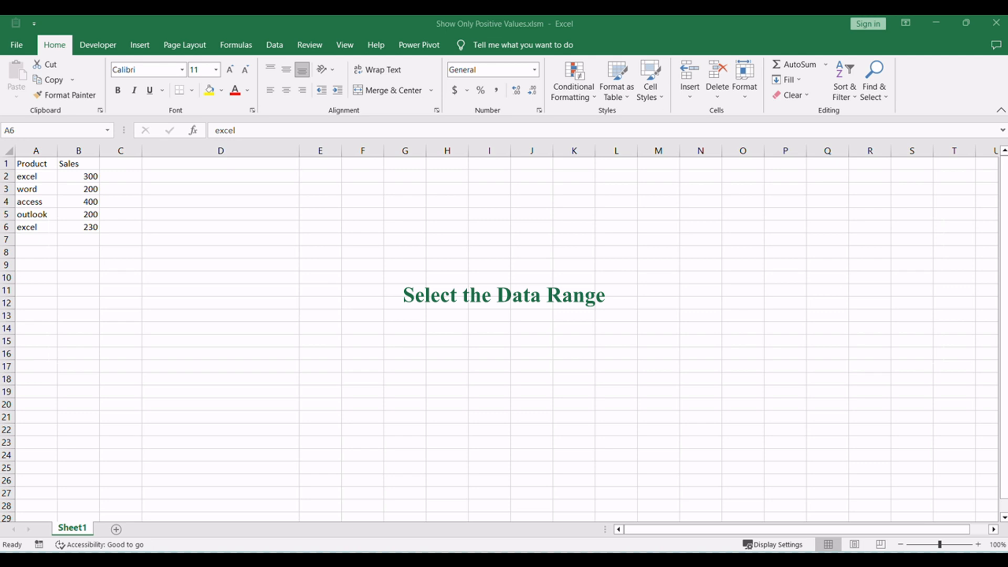
Open the New Formatting Rule dialog from the Conditional Formatting menu
left_click(26, 226)
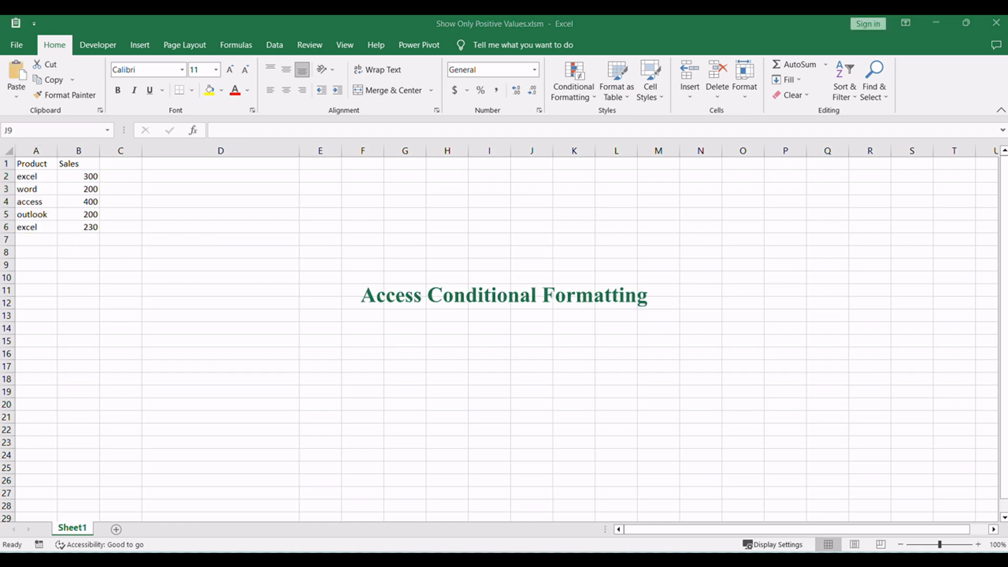
mouse_move(593, 320)
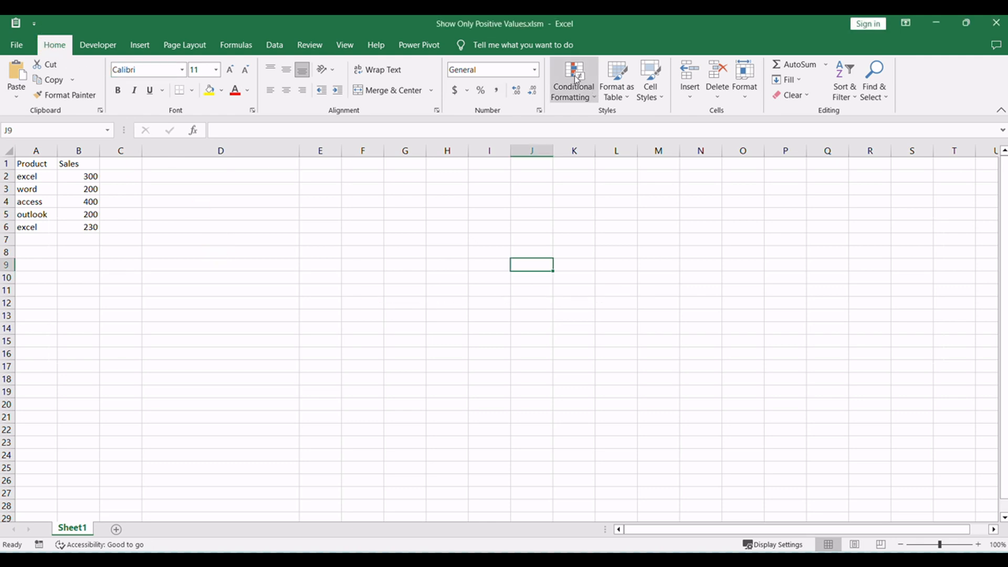
left_click(571, 80)
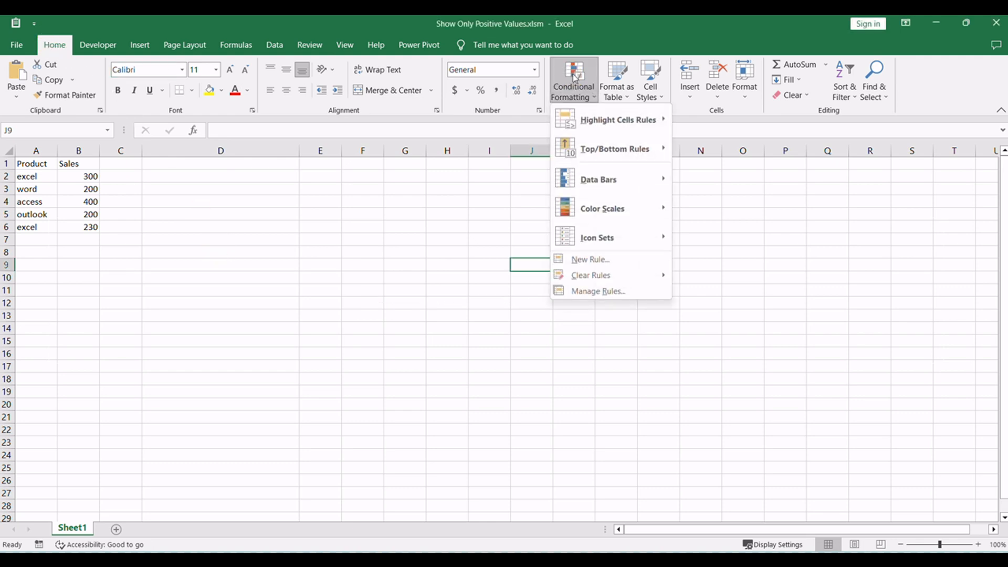
left_click(589, 259)
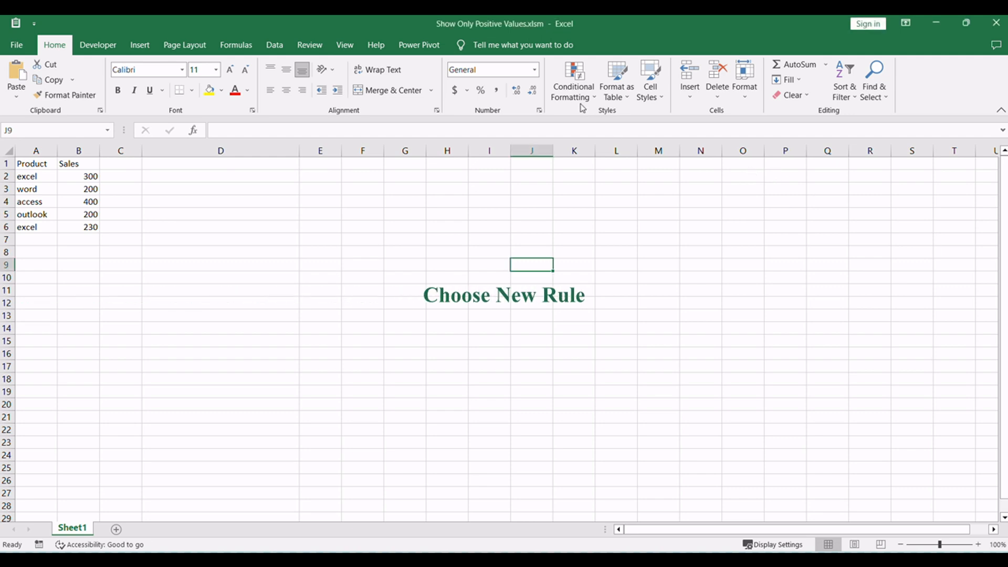
left_click(572, 80)
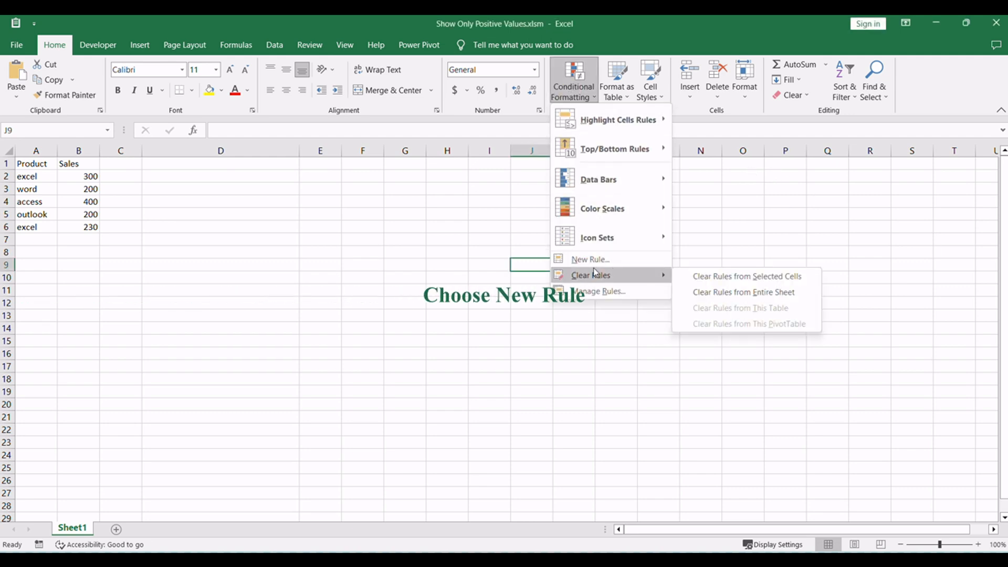
mouse_move(590, 259)
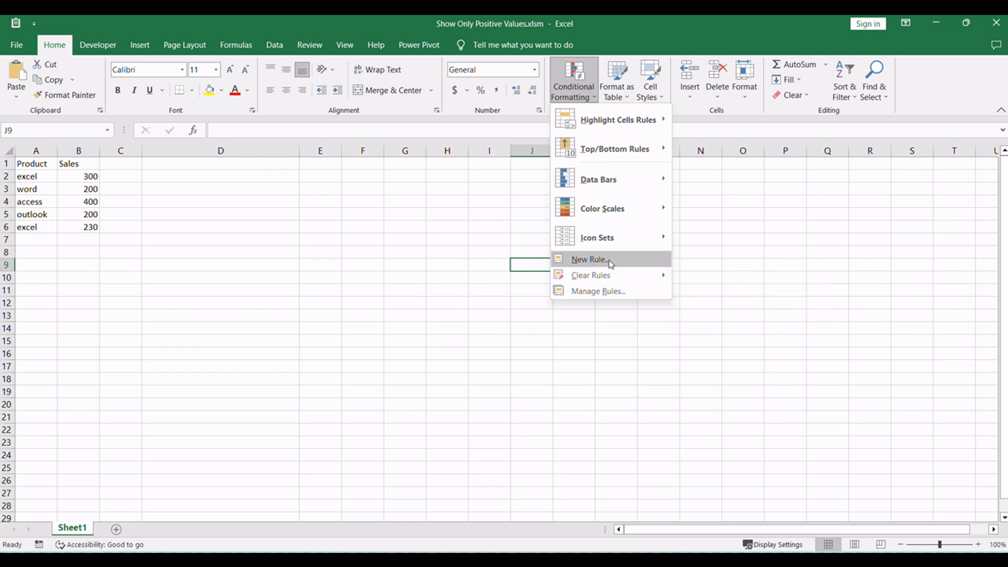
left_click(588, 258)
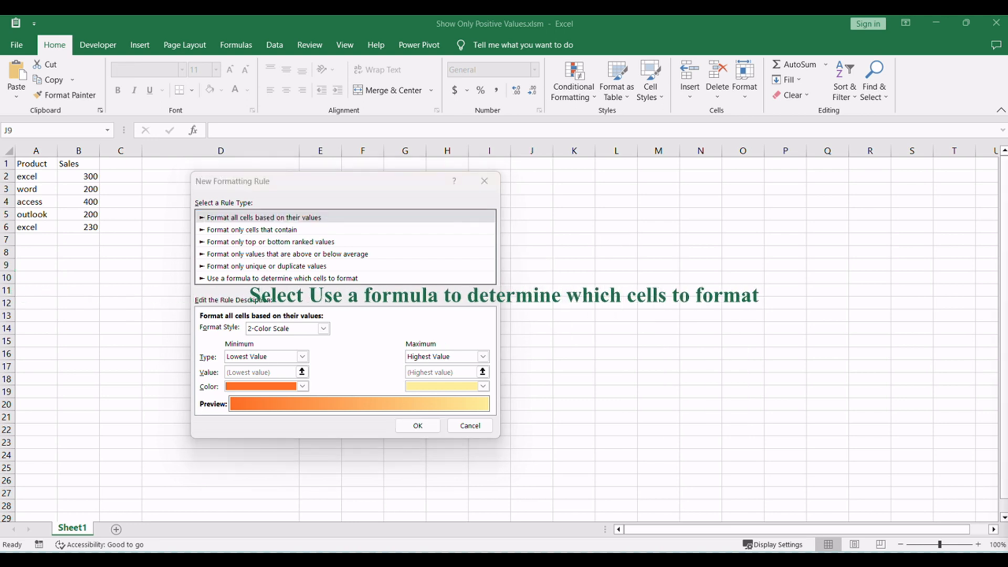
mouse_move(874, 184)
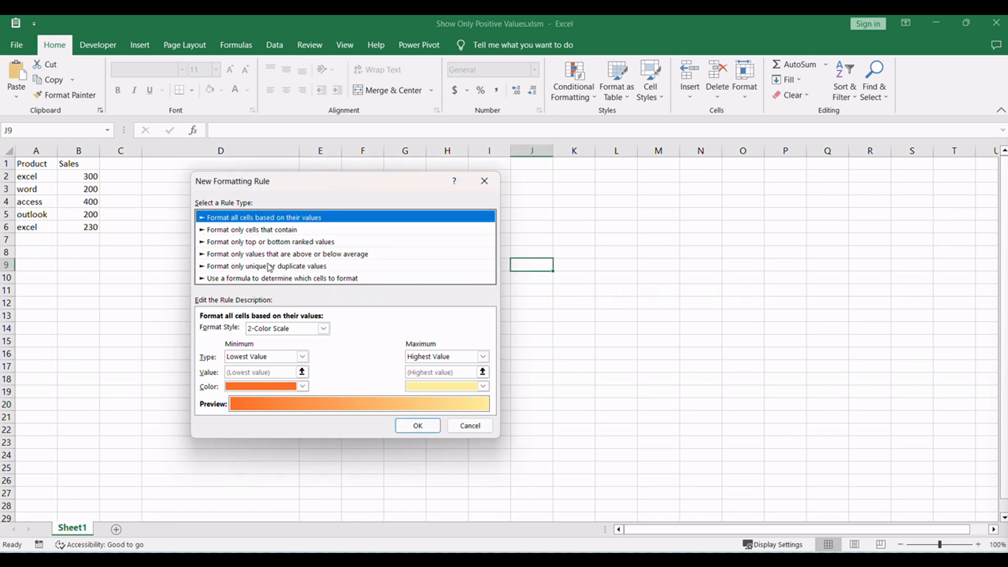
mouse_move(321, 285)
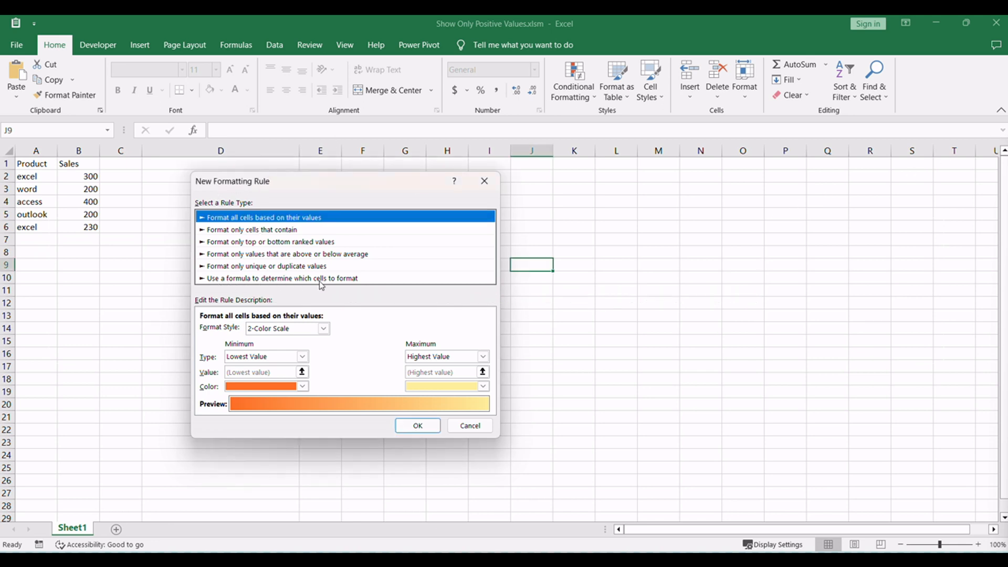
Choose 'Use a formula to determine which cells to format' as the rule type
left_click(282, 278)
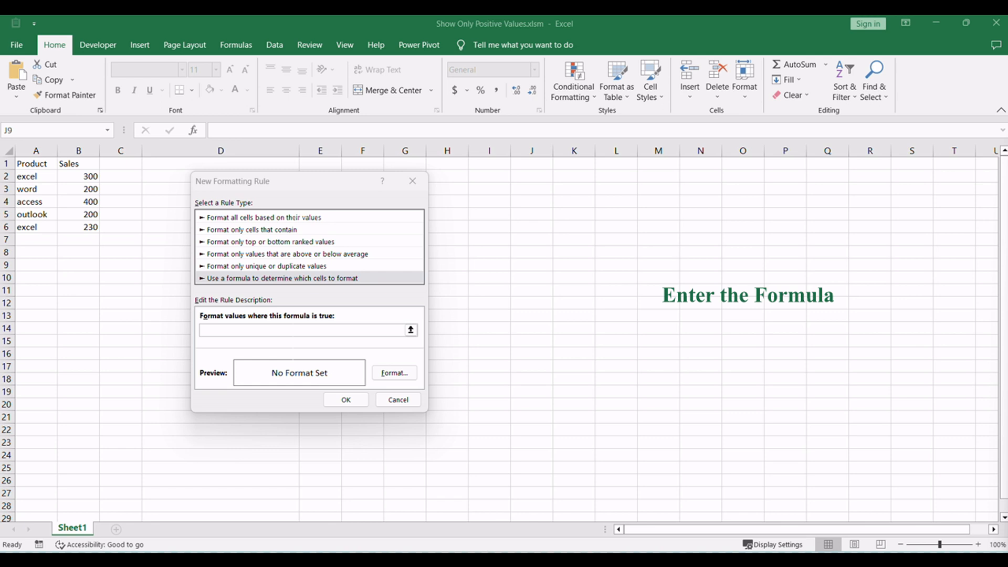
Enter =LEN(A1)>6 in the rule's formula box
left_click(307, 330)
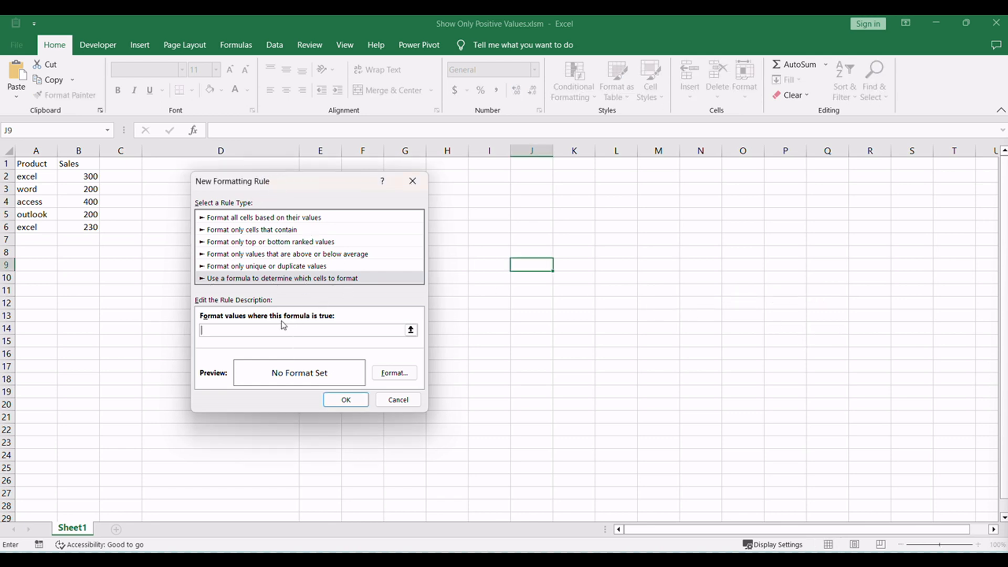
left_click(302, 329)
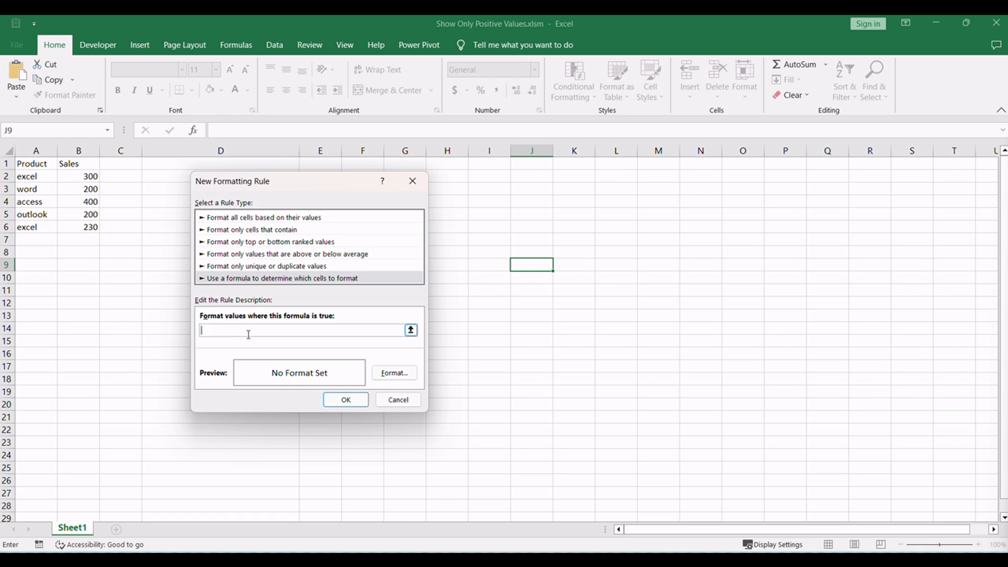
type("=LEN(A1)>6")
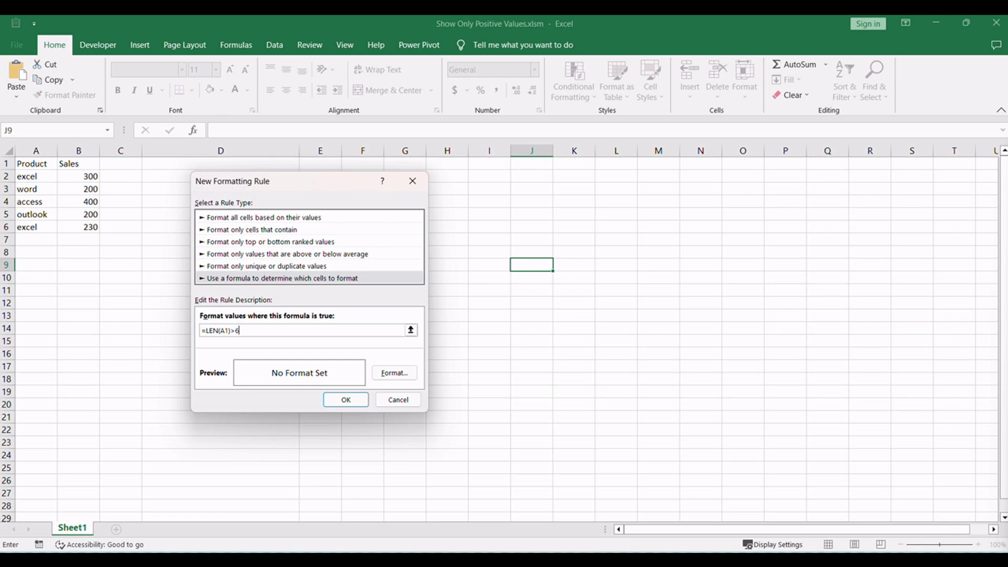
left_click(345, 399)
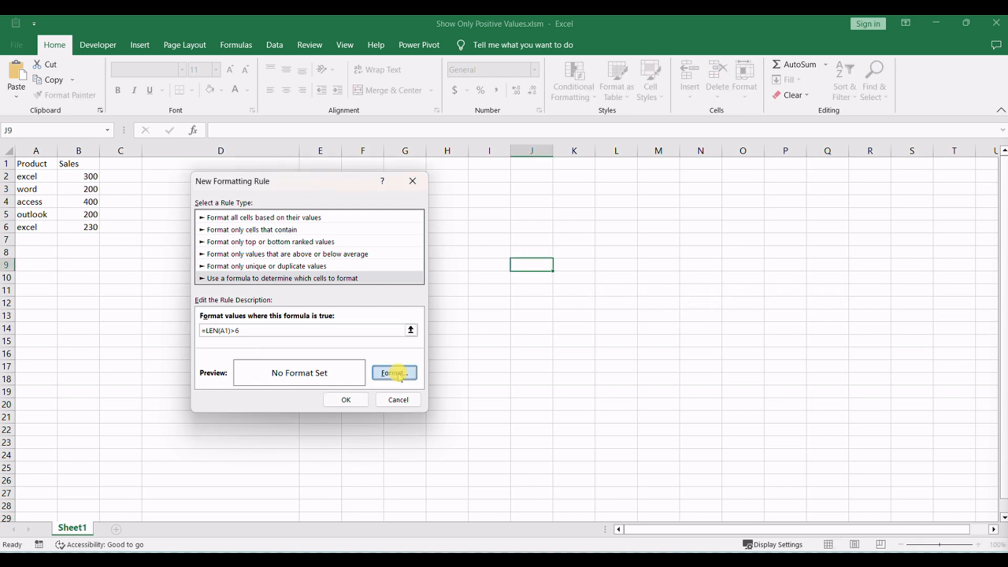
Set the rule's format to a light green fill background
left_click(394, 373)
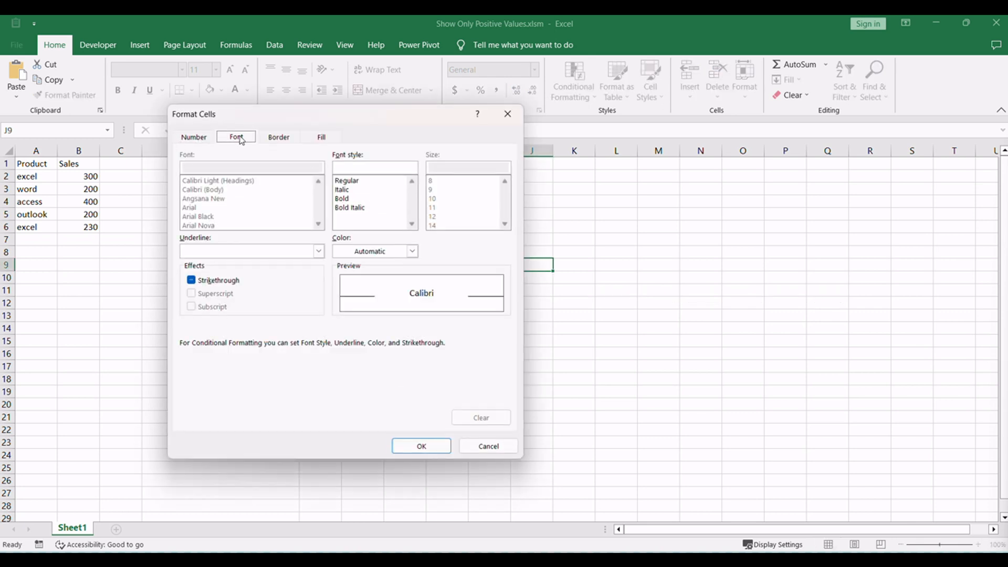
left_click(321, 137)
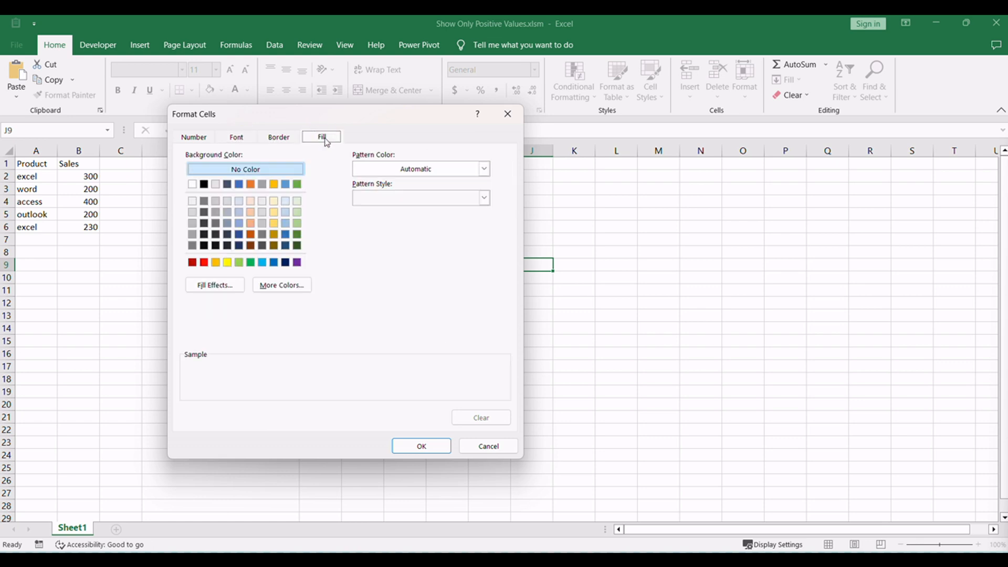
mouse_move(238, 253)
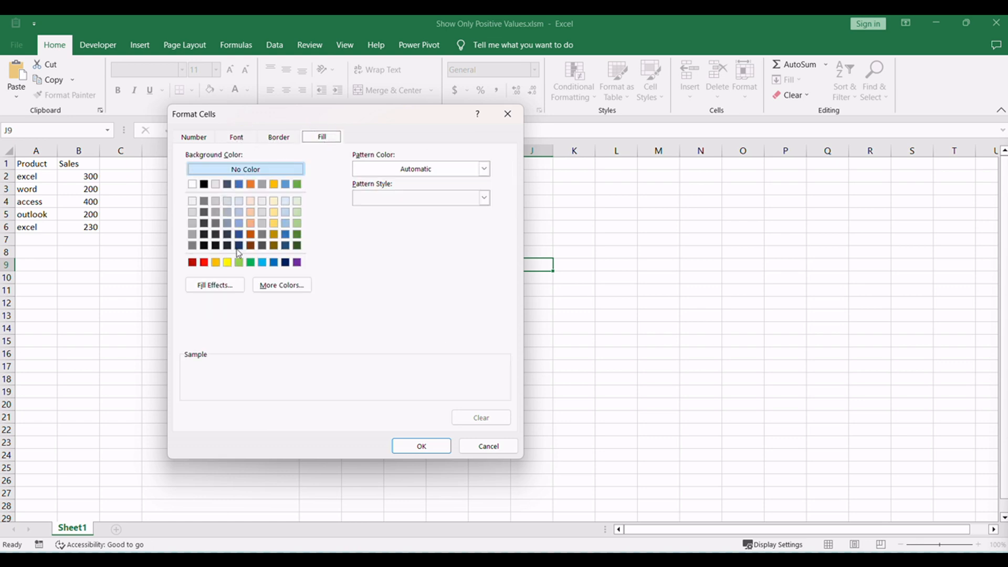
left_click(238, 262)
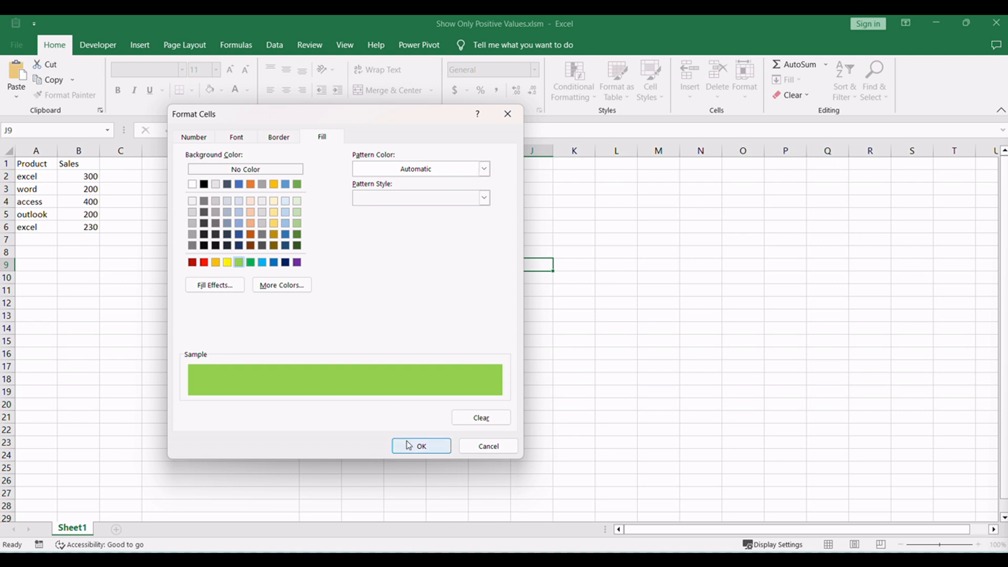
left_click(421, 445)
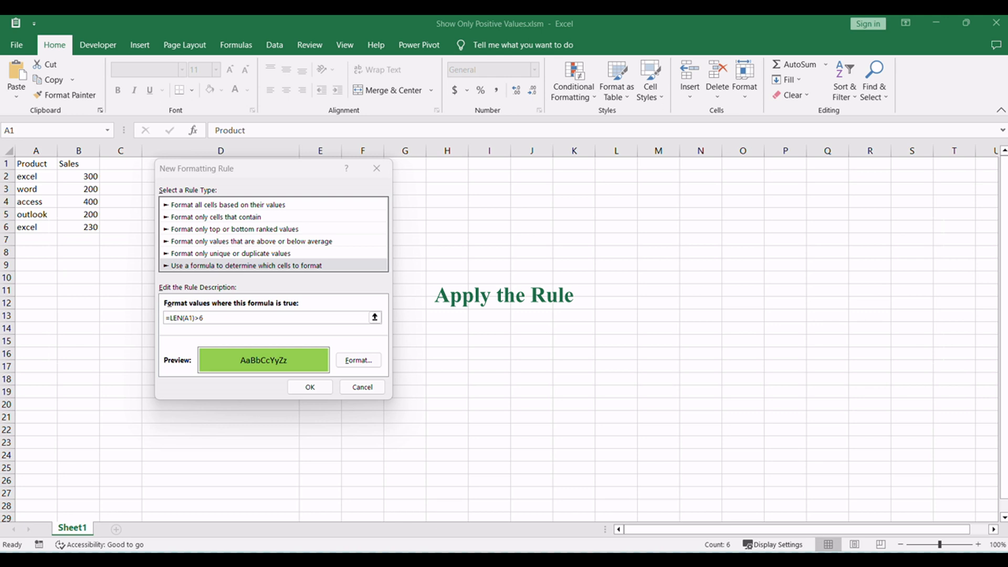
mouse_move(131, 233)
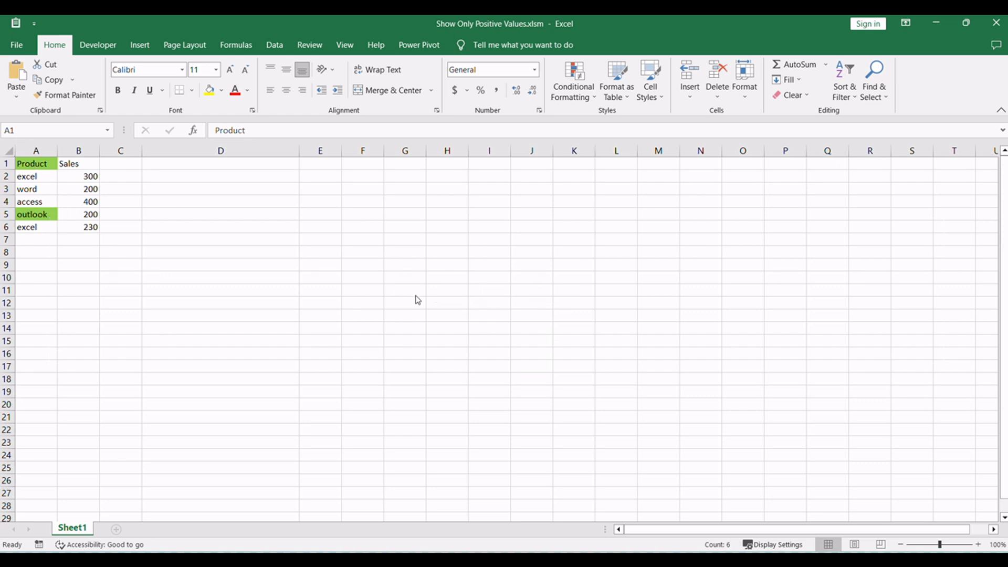
left_click(404, 290)
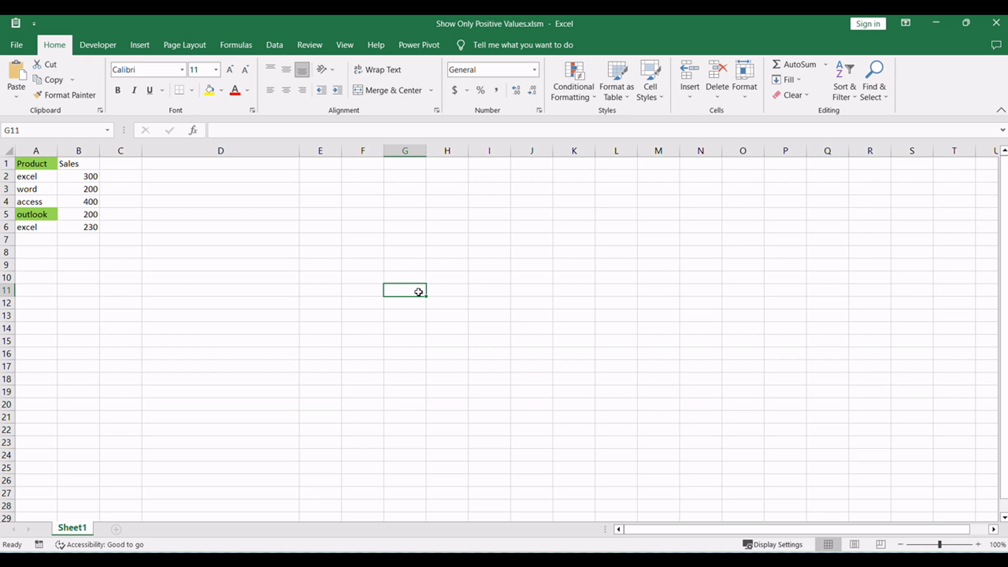
mouse_move(415, 314)
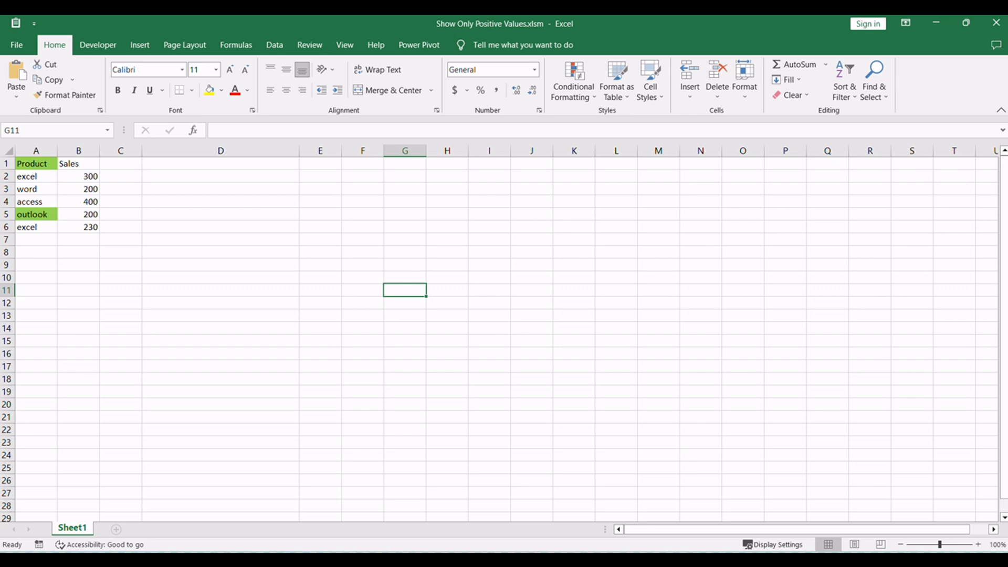
mouse_move(571, 166)
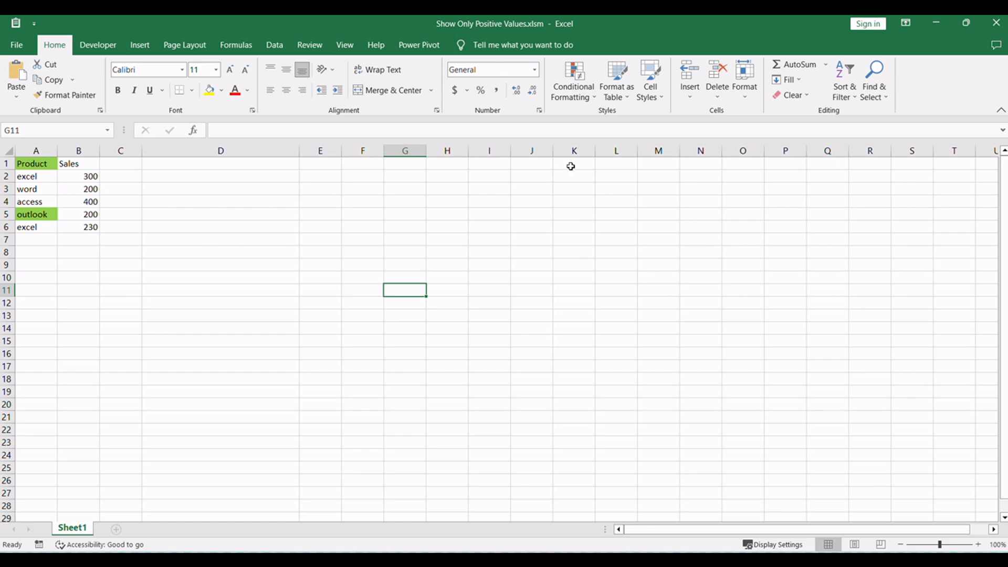
Open the Conditional Formatting Rules Manager, showing rules for Current Selection
left_click(573, 78)
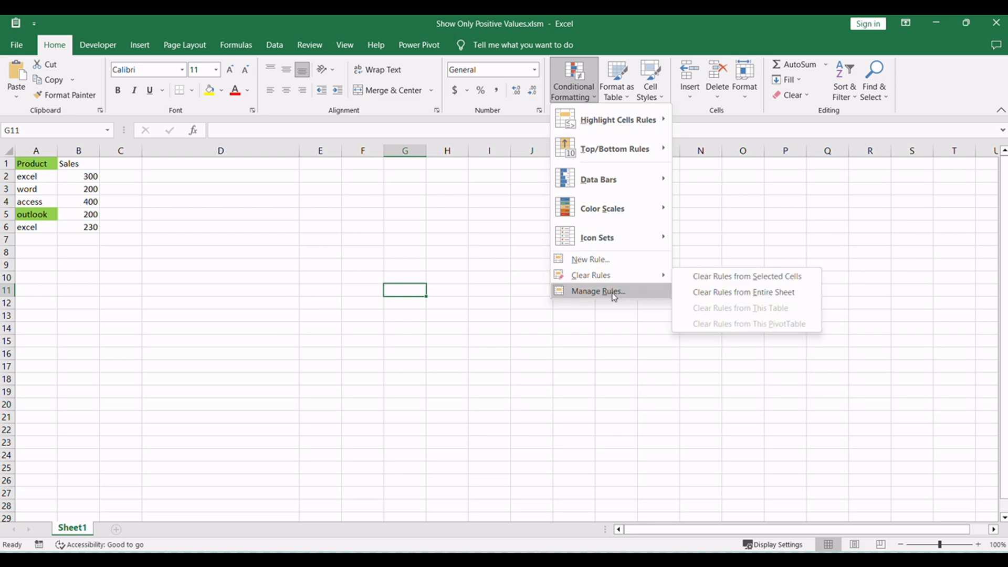
left_click(596, 290)
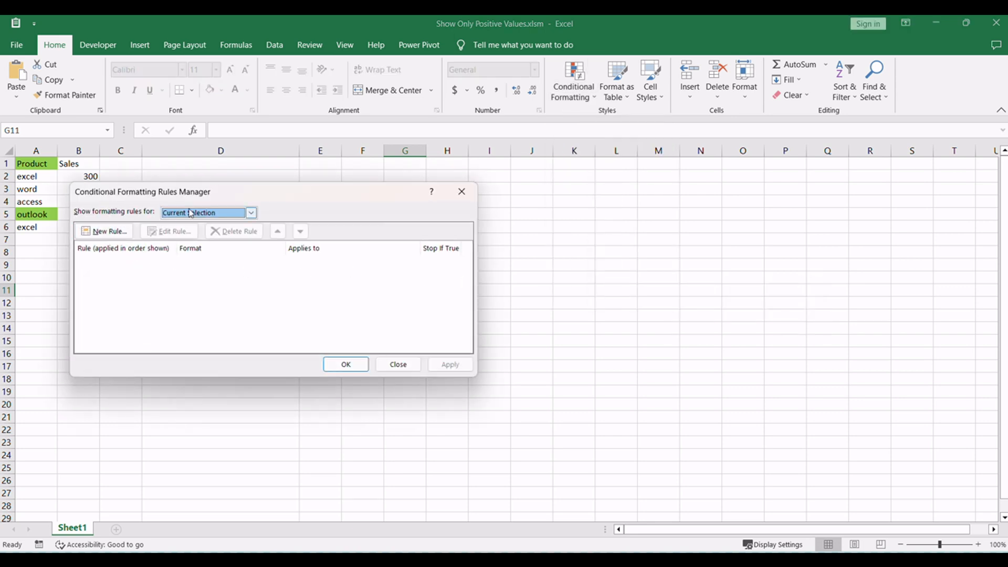
left_click(250, 212)
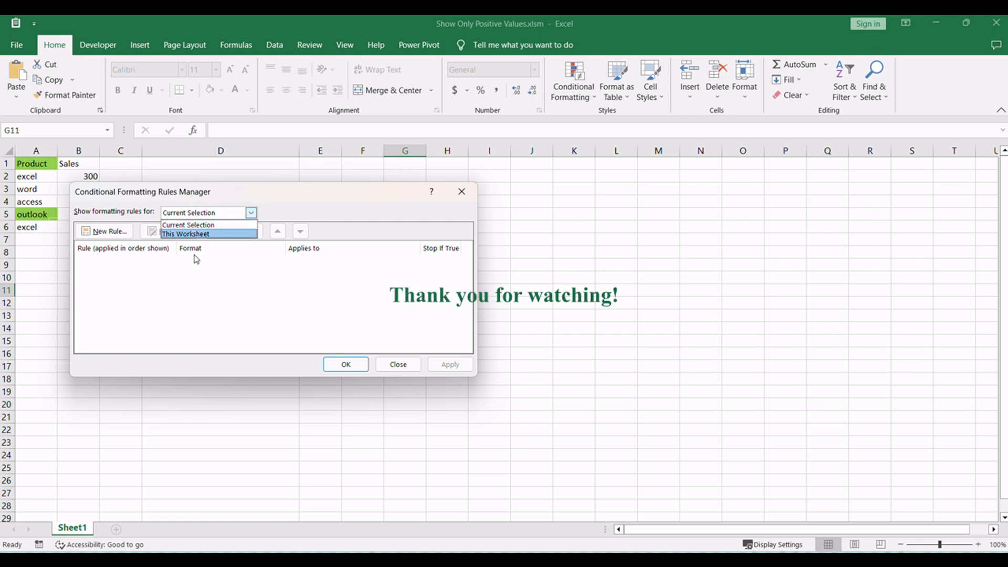
left_click(189, 224)
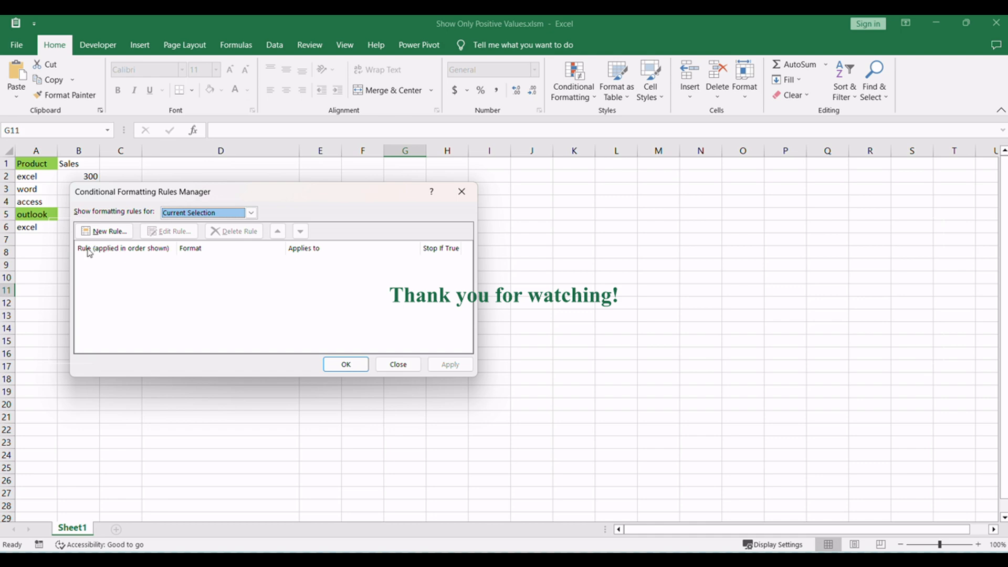